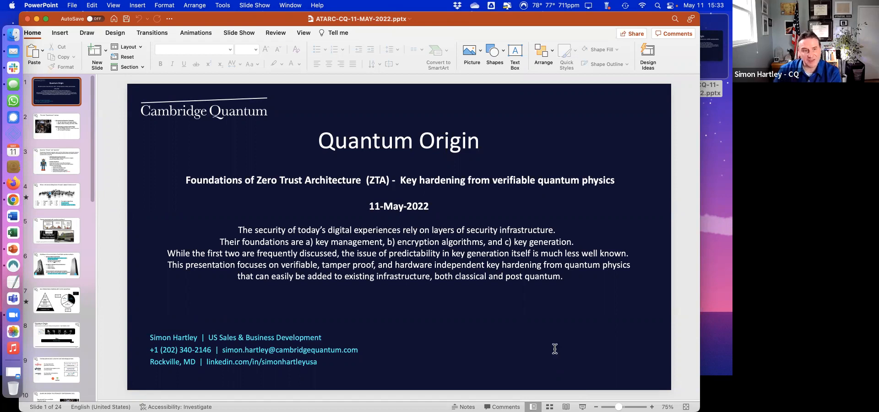
Advance from the title slide through the Quantinuum startup slide to slide 3.
click(57, 126)
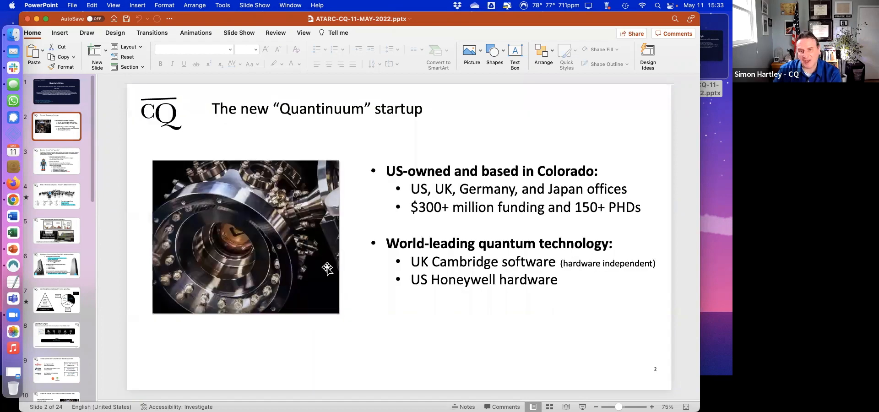
mouse_move(312, 309)
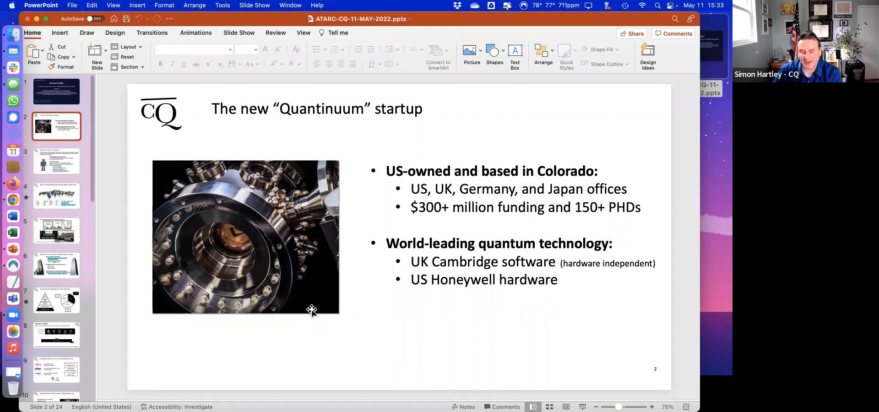
click(56, 161)
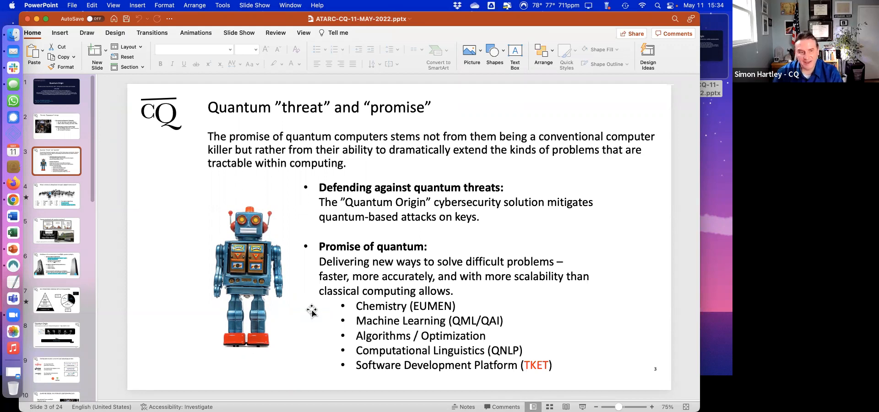
Show slide 4 on the key building block of digital infrastructure.
click(57, 195)
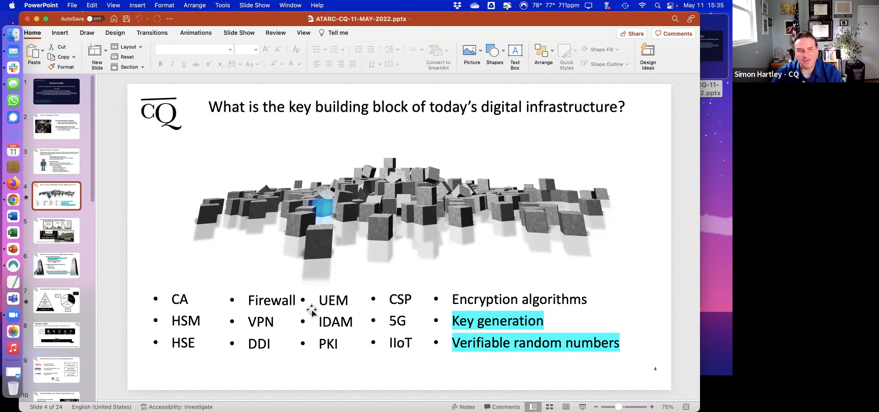
Show slide 5 on threats associated with random numbers.
click(57, 231)
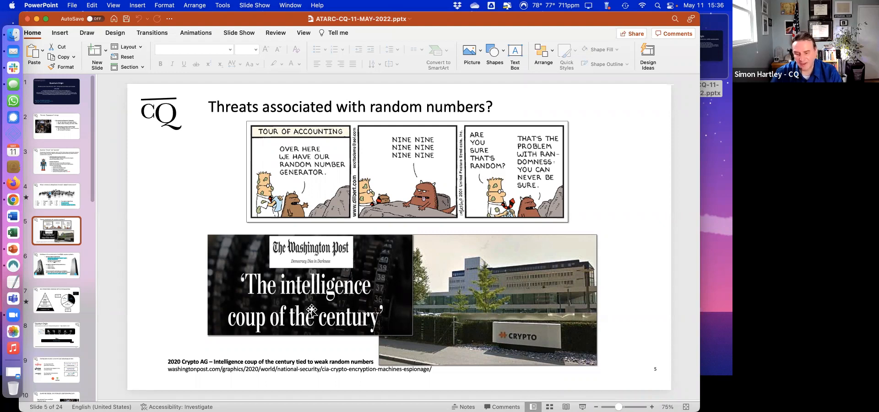
Advance to the next slide toward 'We strengthen cybersecurity with quantum'.
click(56, 265)
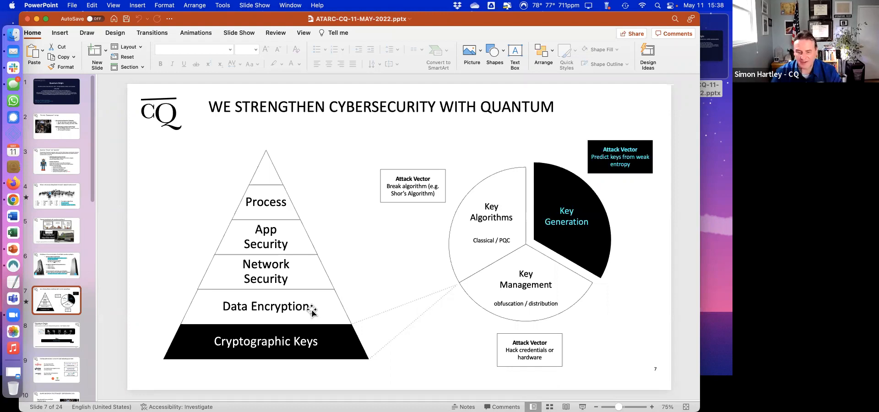
click(56, 335)
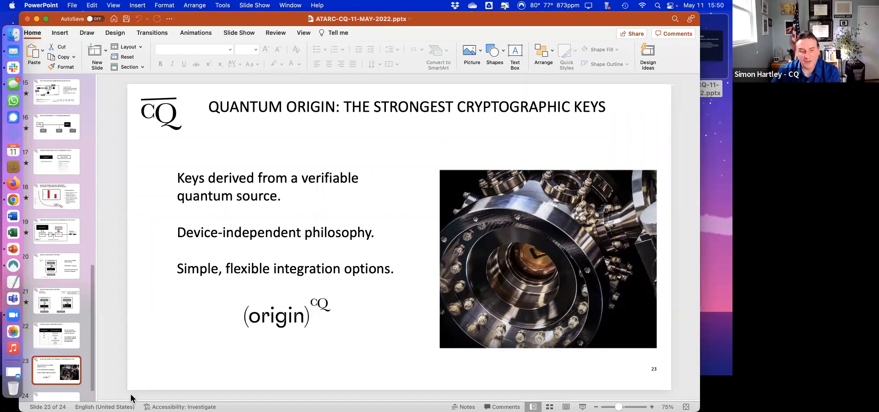
click(56, 382)
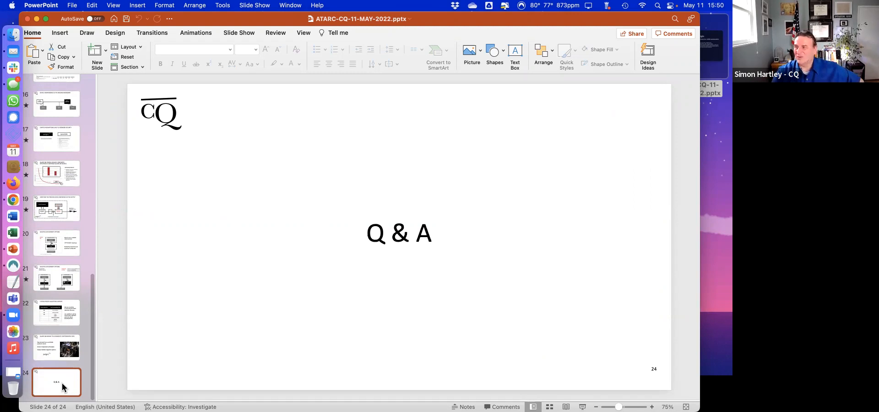
mouse_move(415, 165)
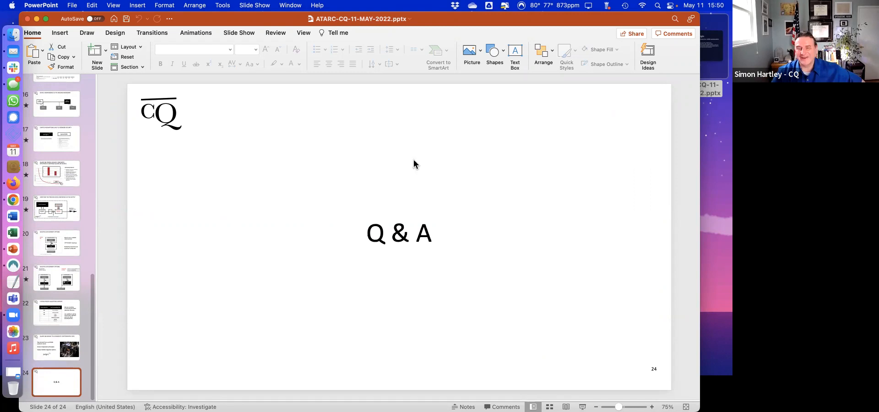
mouse_move(275, 215)
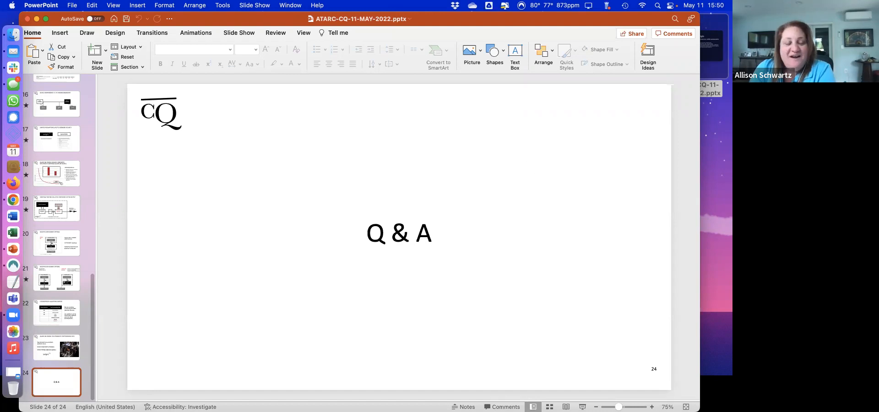
mouse_move(707, 70)
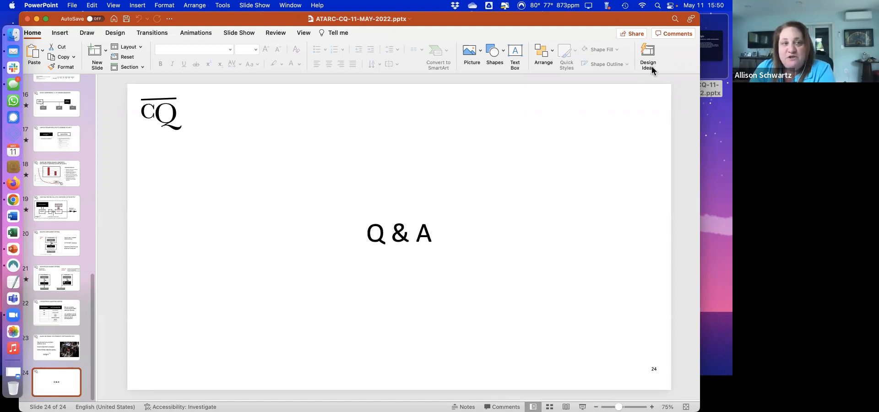
mouse_move(322, 146)
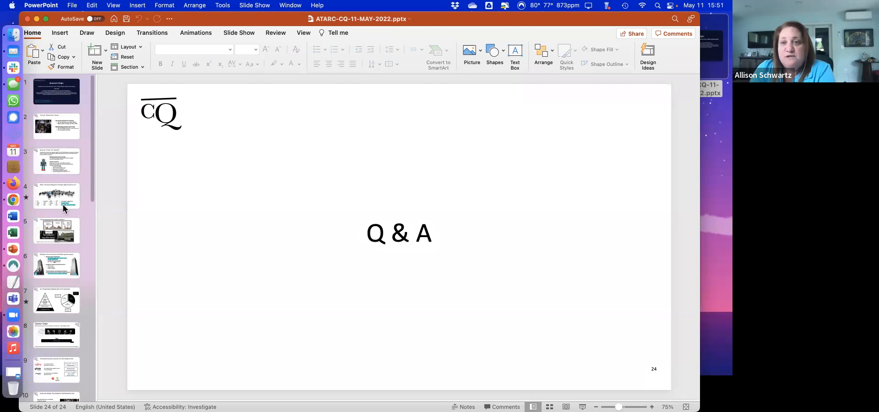
mouse_move(59, 275)
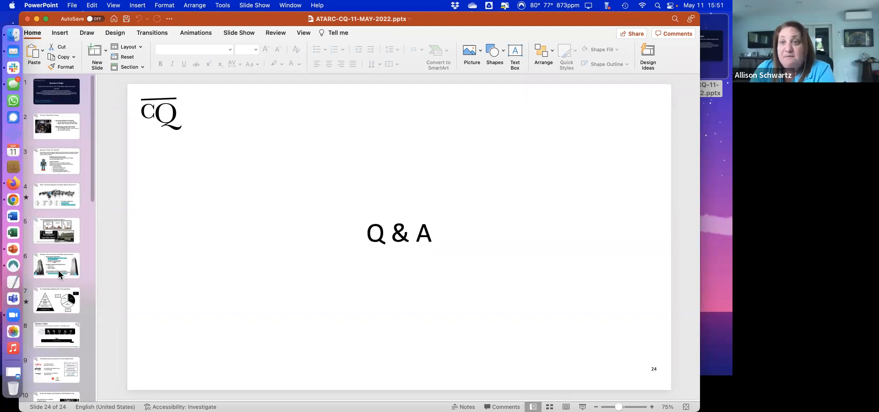
Revisit slide 6 on verifiable quantum physics, then scroll the thumbnail pane further down.
click(56, 266)
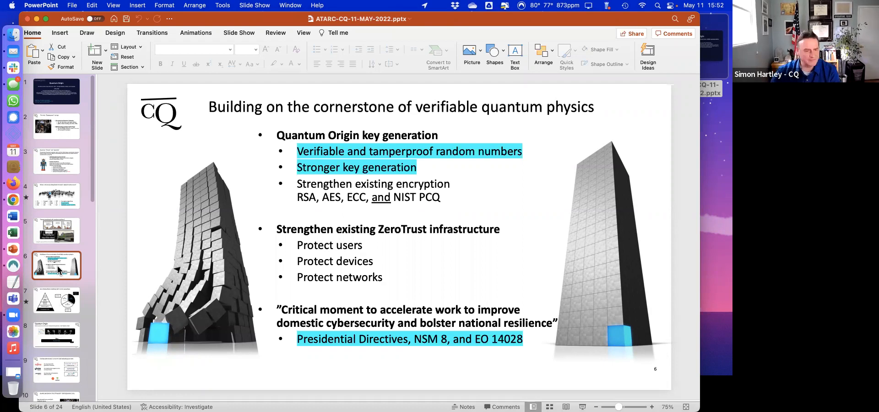
scroll(down, 3)
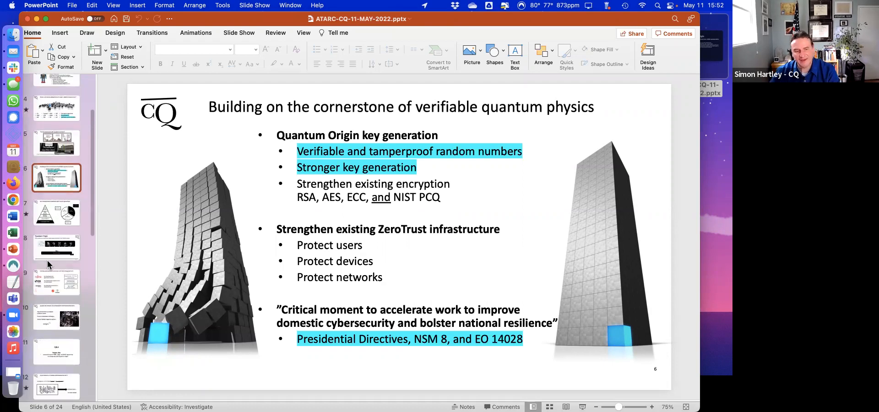
scroll(down, 3)
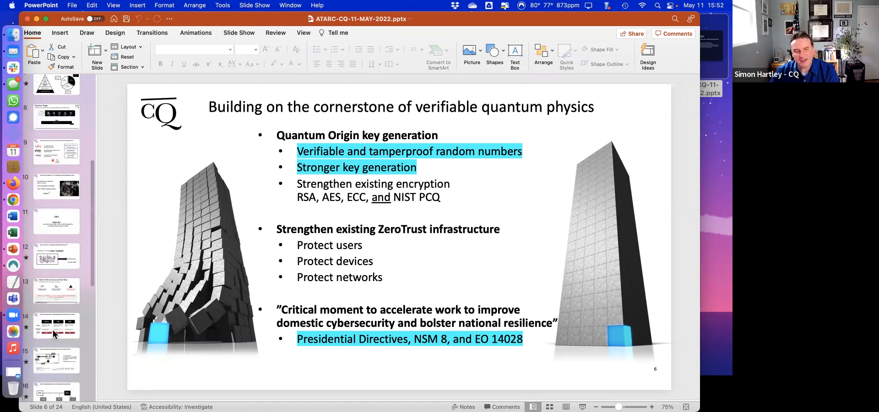
scroll(down, 3)
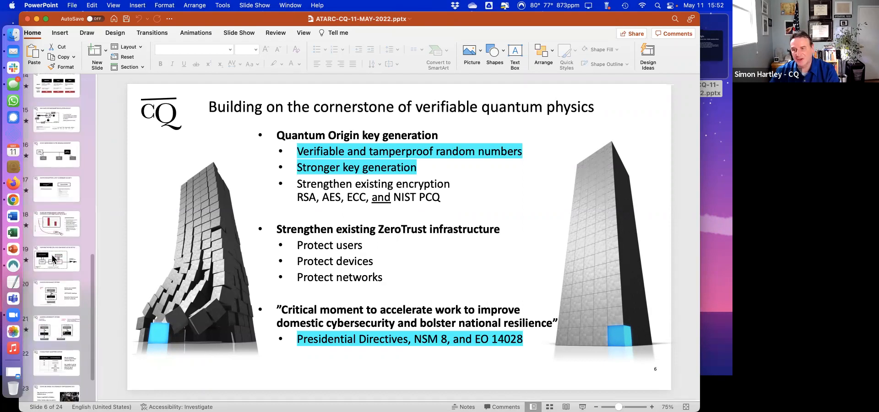
Jump to slide 19, 'Verifying the process gives confidence in the output'.
click(56, 259)
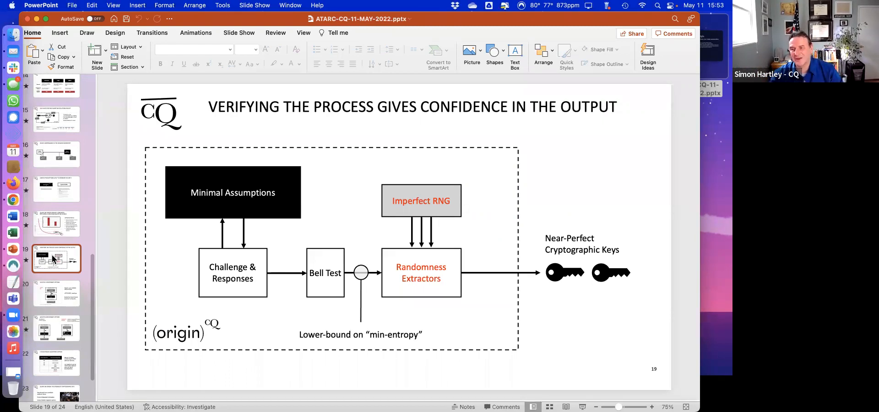
mouse_move(55, 304)
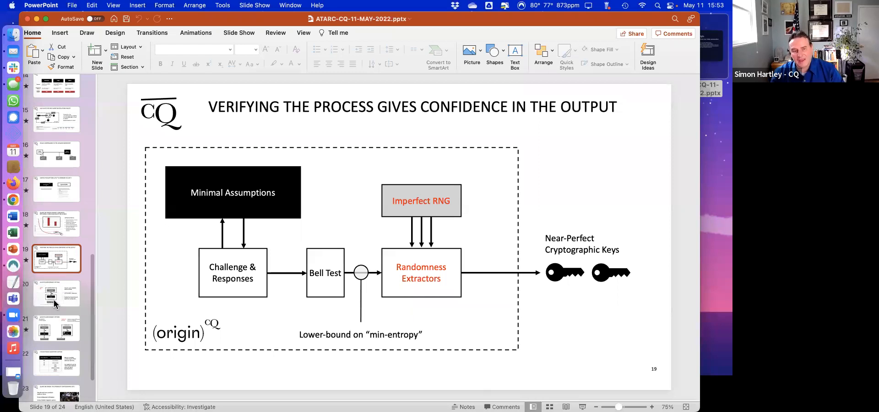
scroll(down, 3)
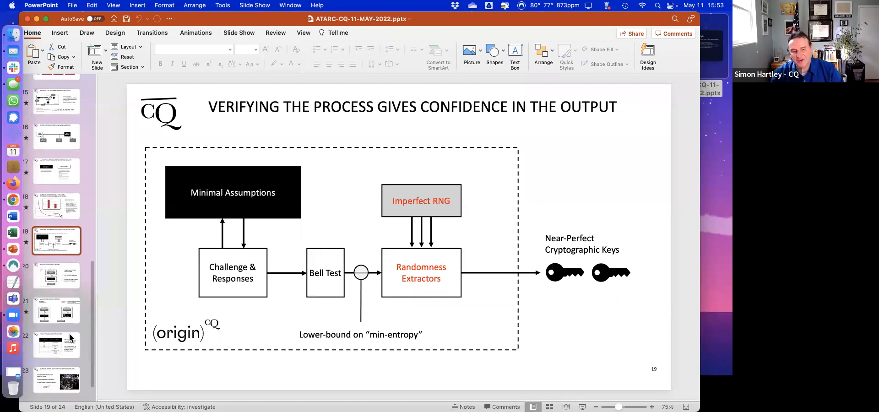